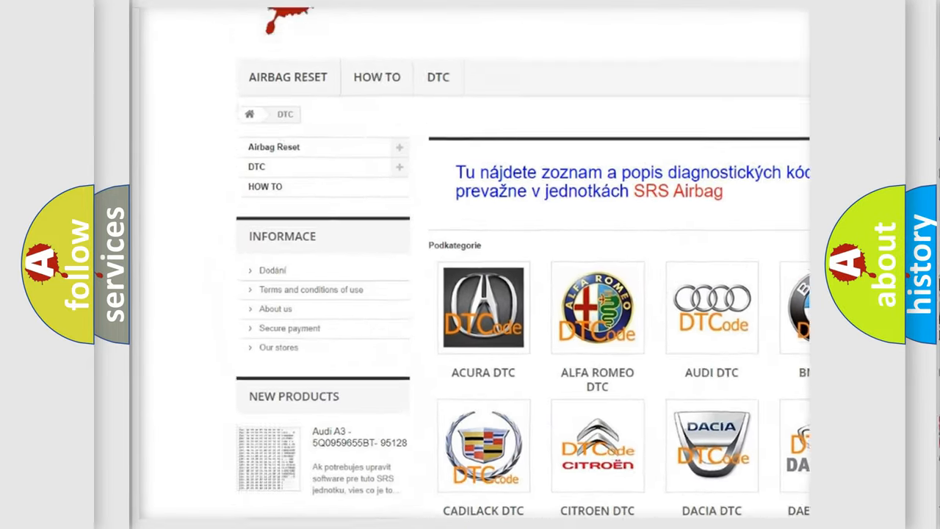
scroll("down", 3)
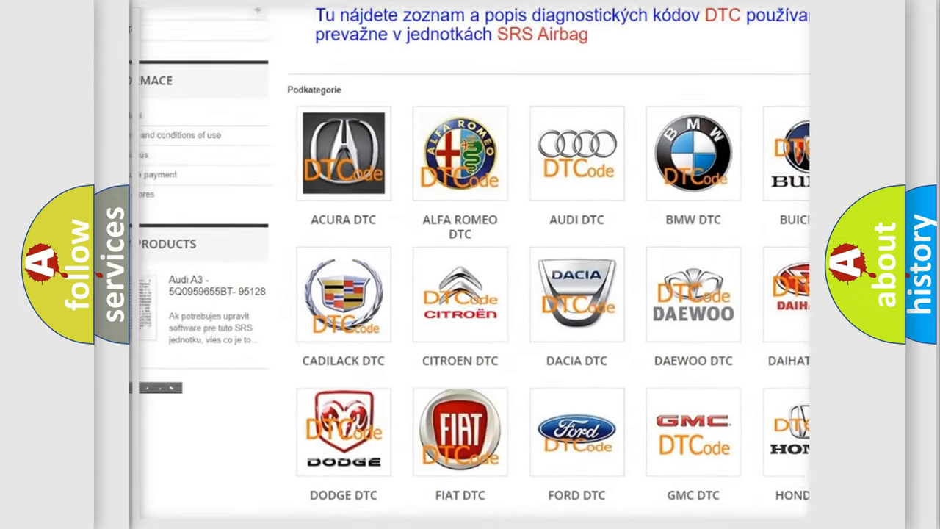
scroll("down", 3)
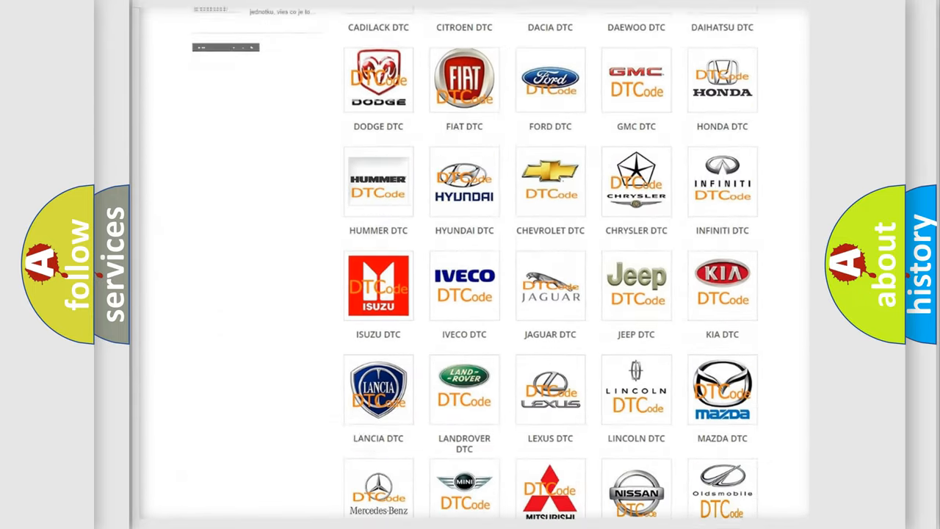
scroll("down", 3)
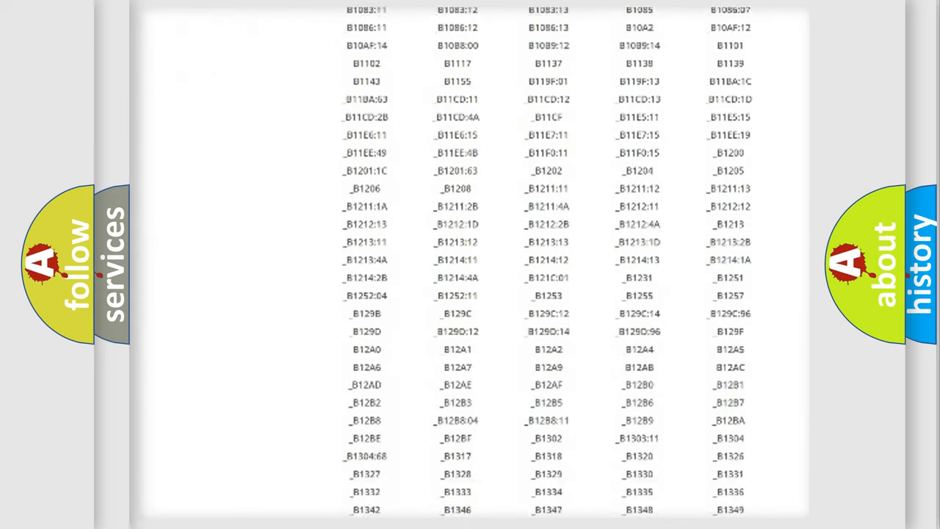
scroll("down", 3)
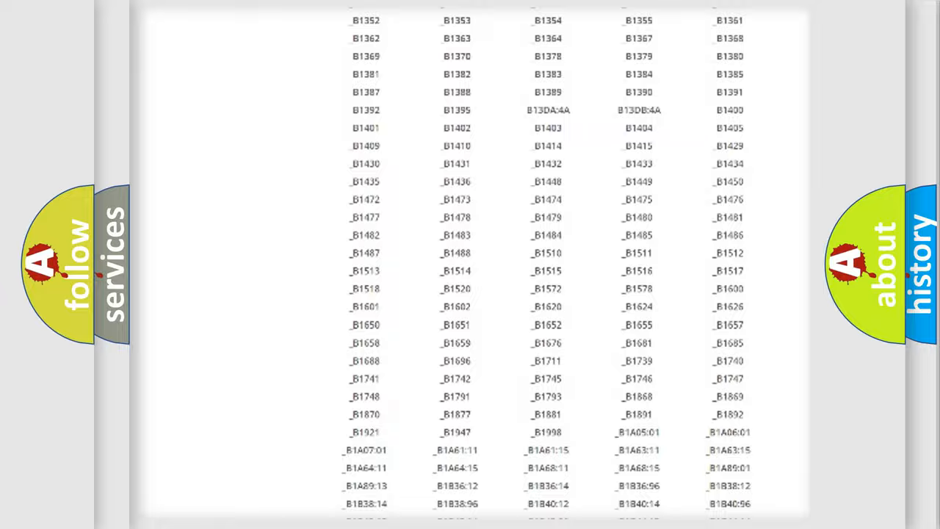